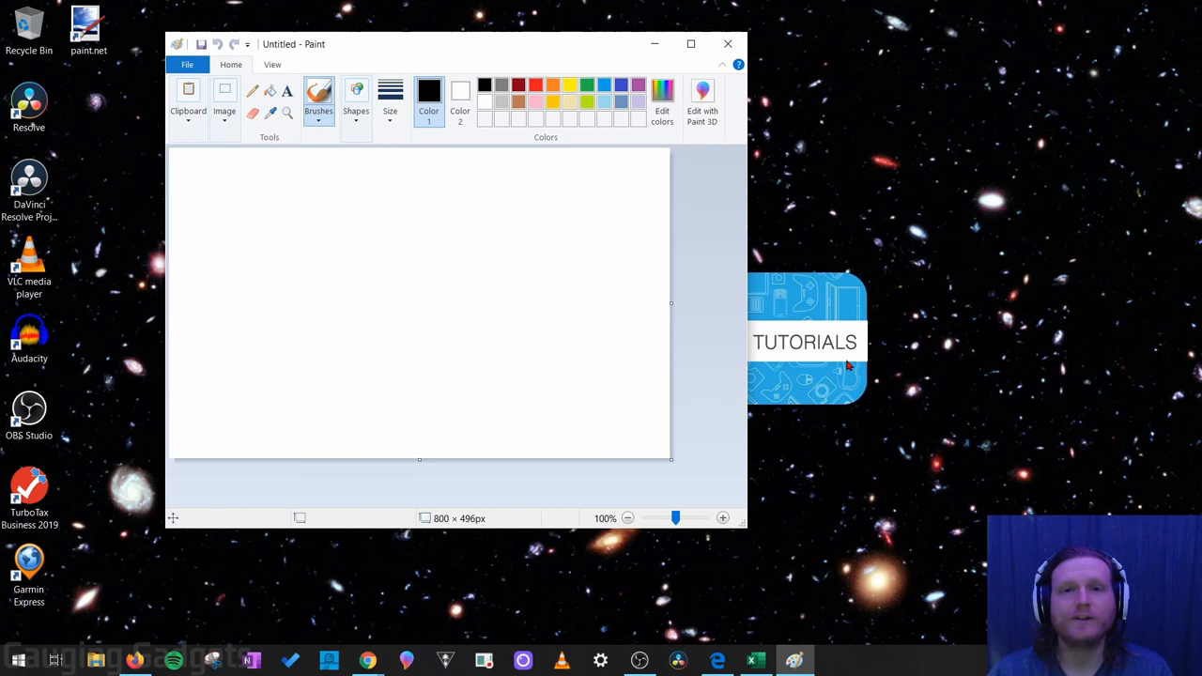
pyautogui.moveTo(858, 306)
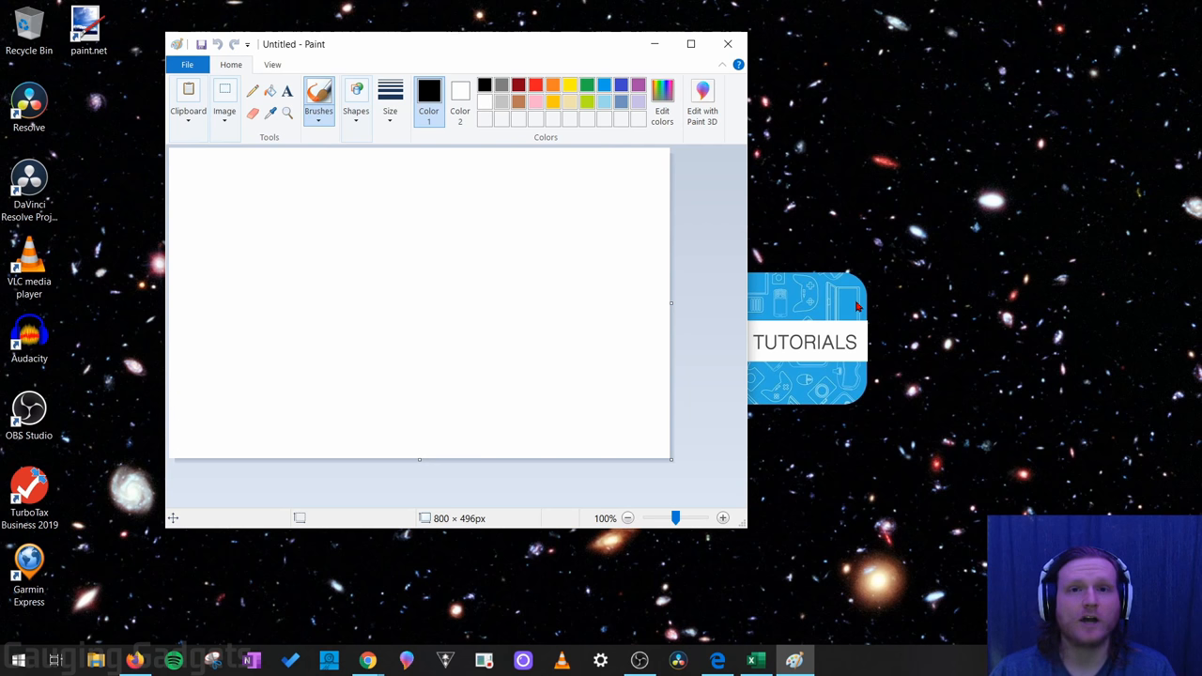
pyautogui.moveTo(540, 269)
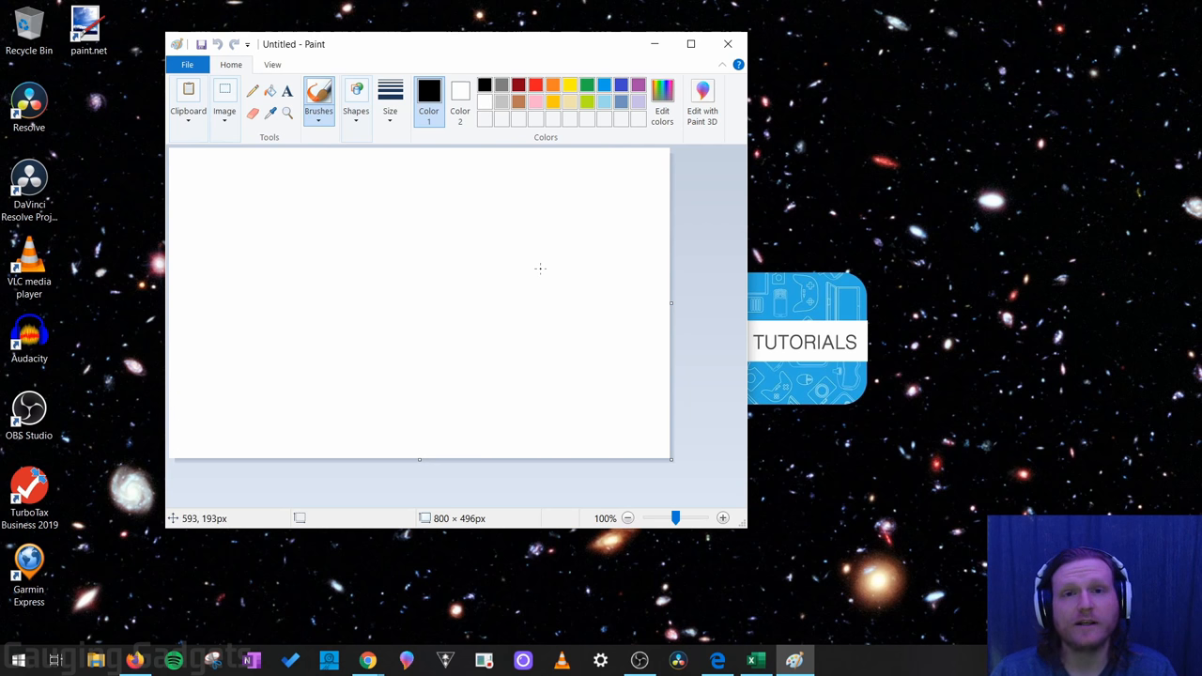
pyautogui.moveTo(570, 276)
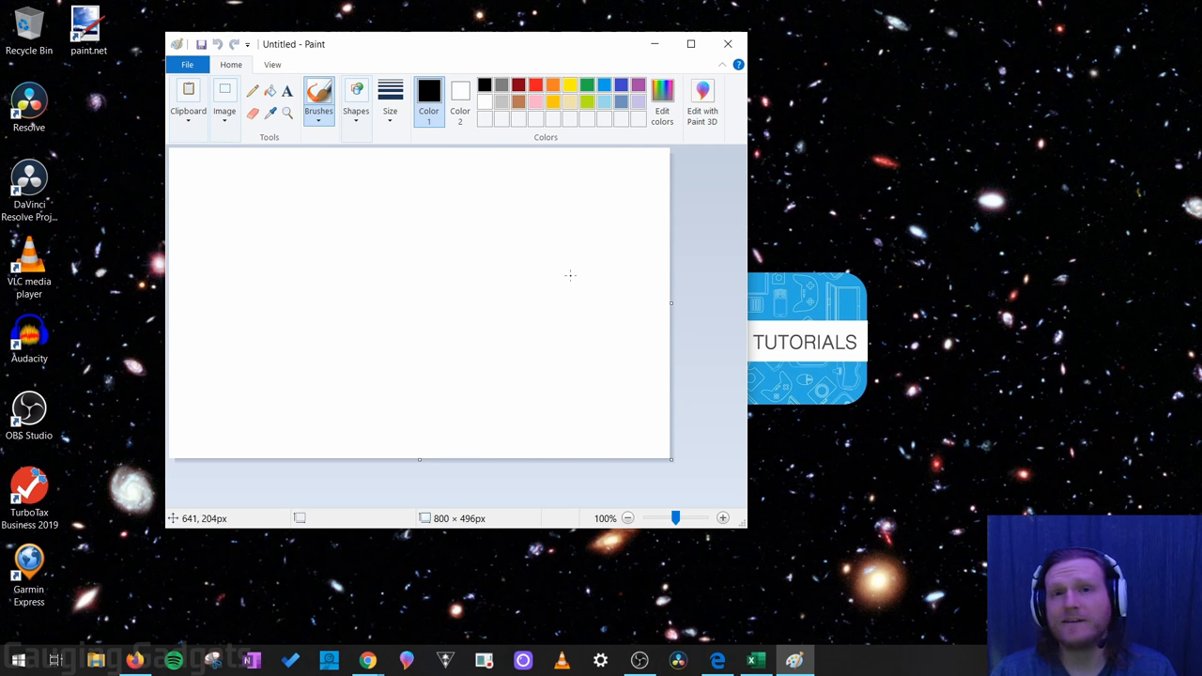
pyautogui.moveTo(565, 272)
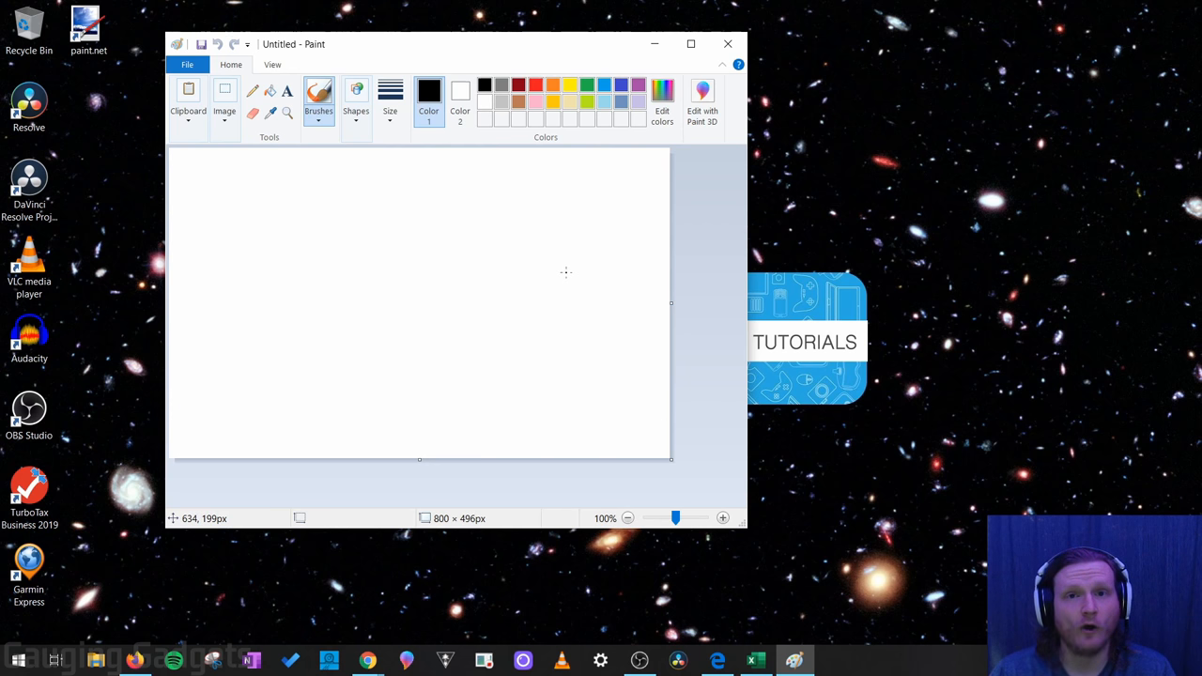
pyautogui.moveTo(525, 259)
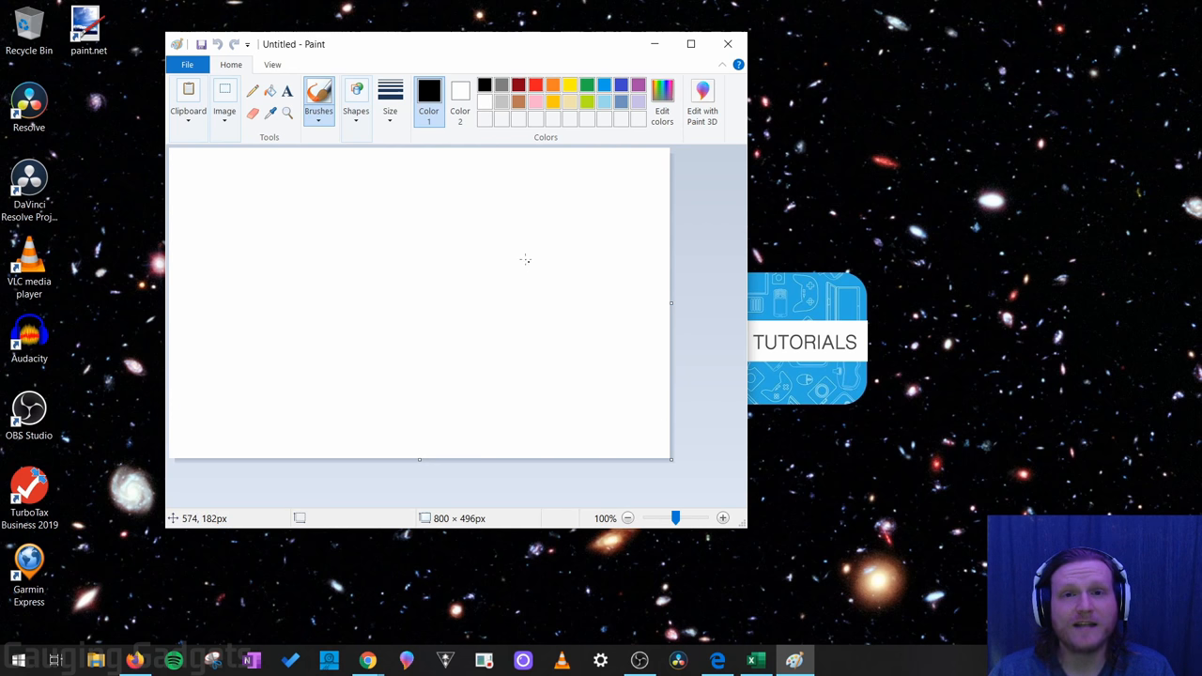
pyautogui.moveTo(520, 260)
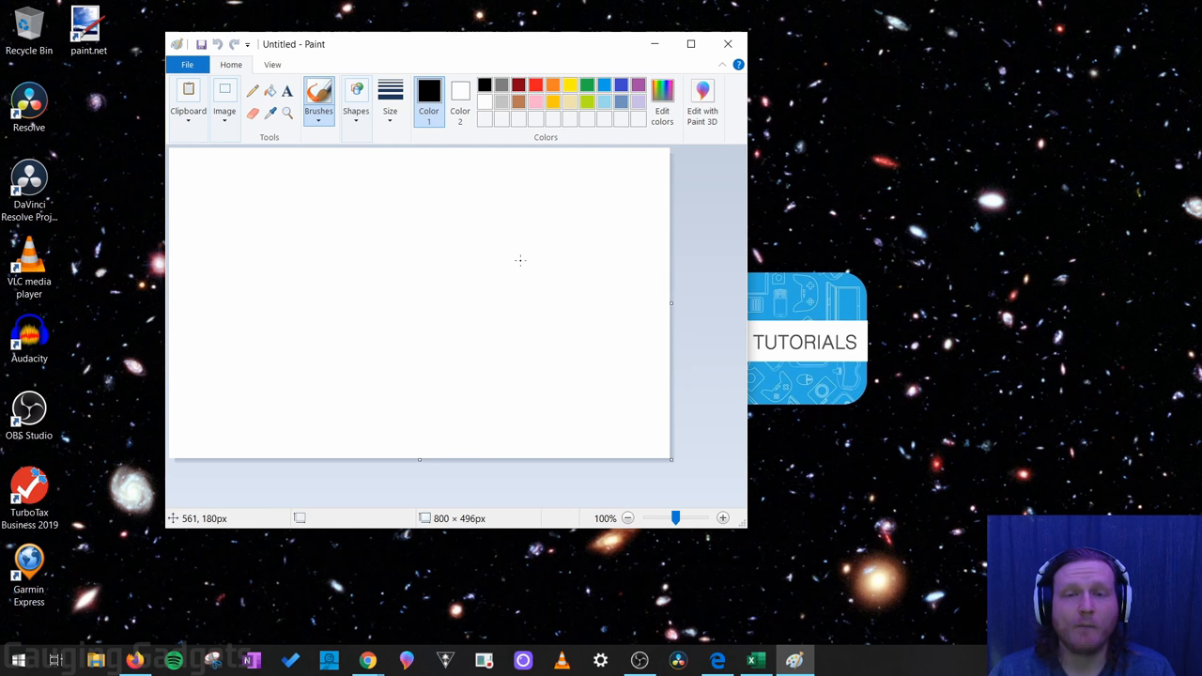
pyautogui.moveTo(552, 259)
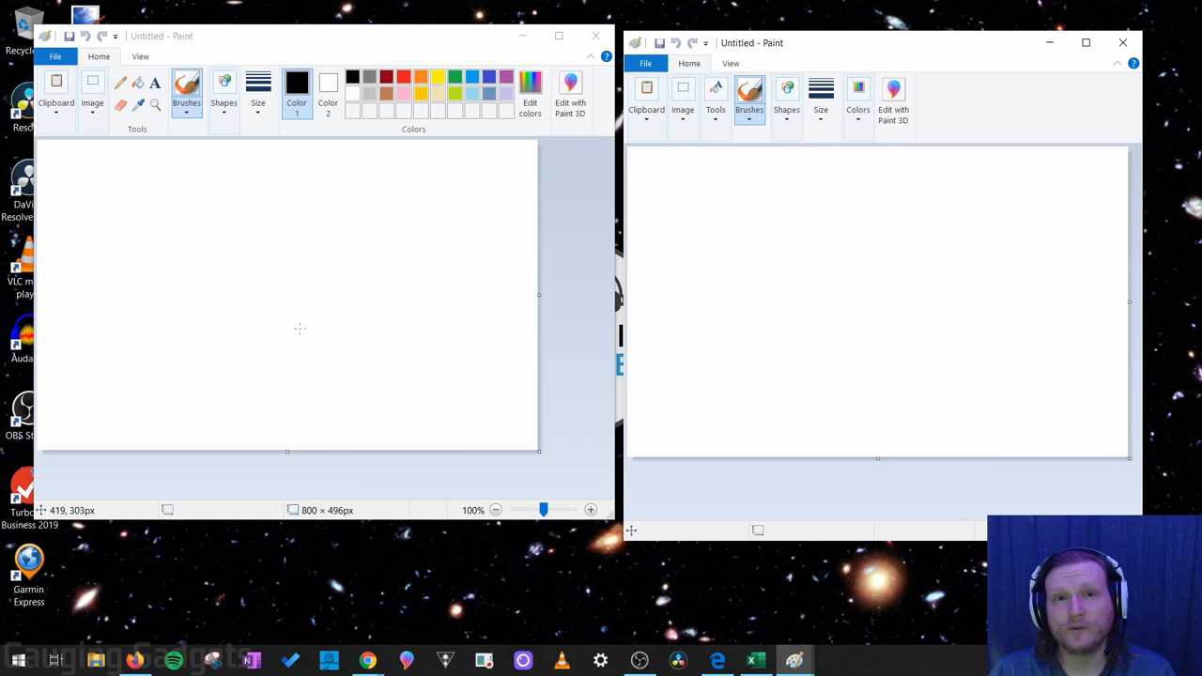
pyautogui.moveTo(310, 298)
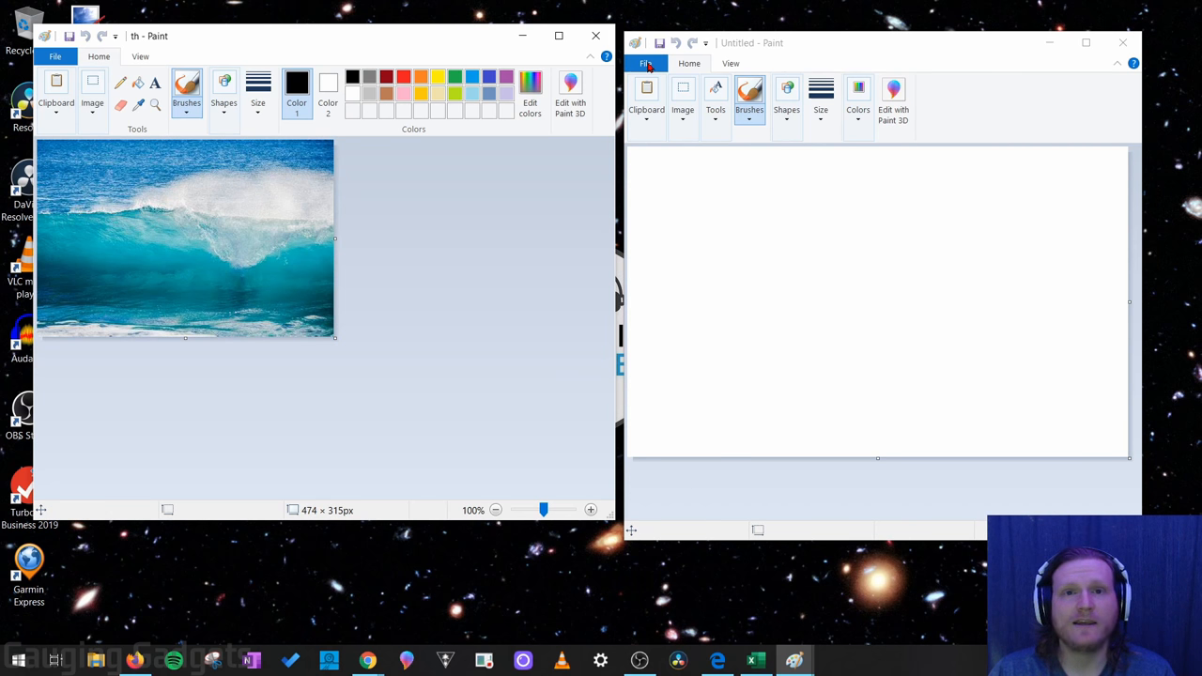
pyautogui.moveTo(235, 220)
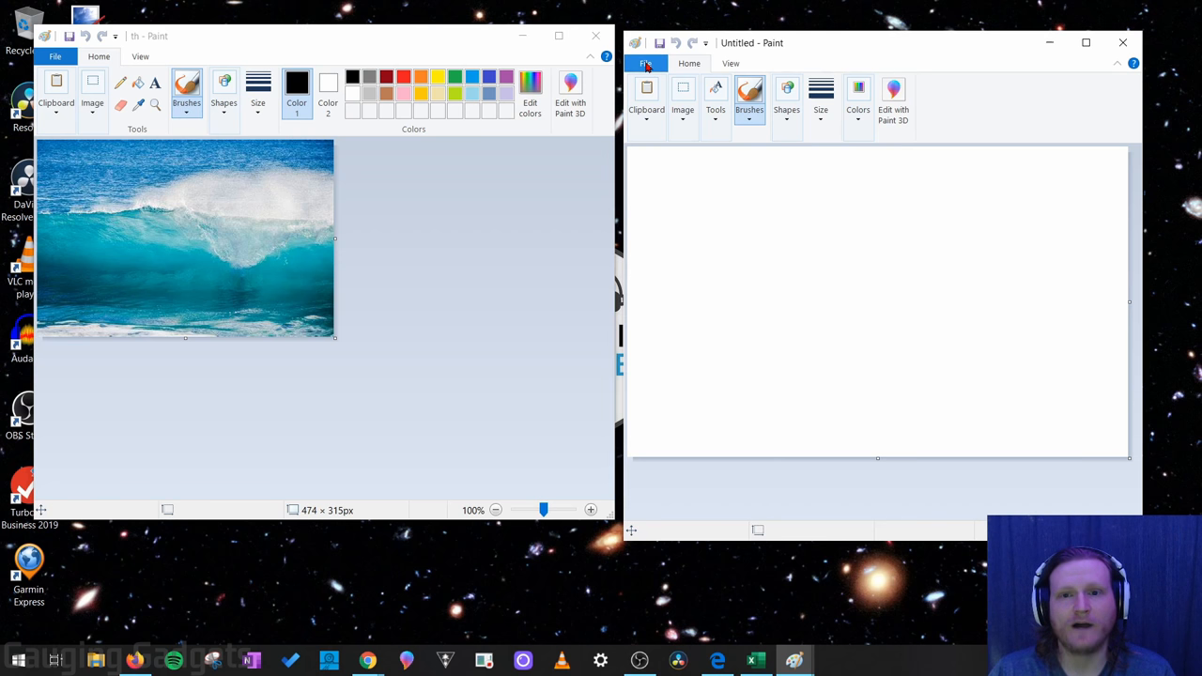
# Open Surfing-PNG-HD in the second Paint window
pyautogui.click(646, 63)
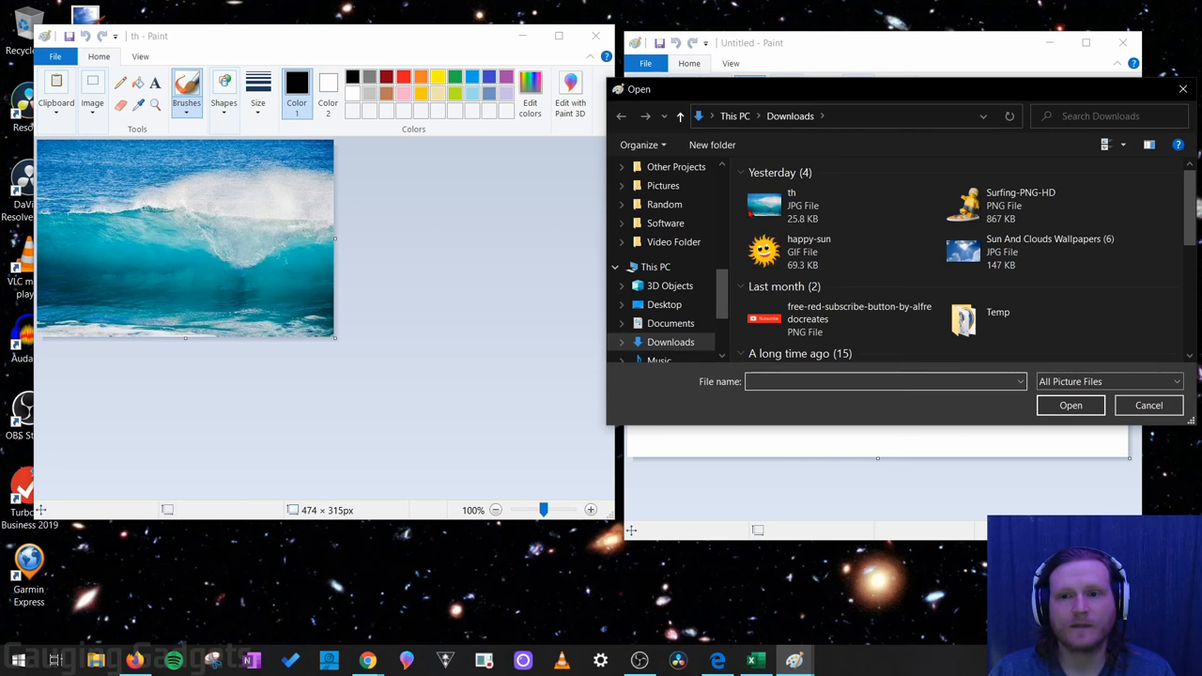
pyautogui.doubleClick(963, 205)
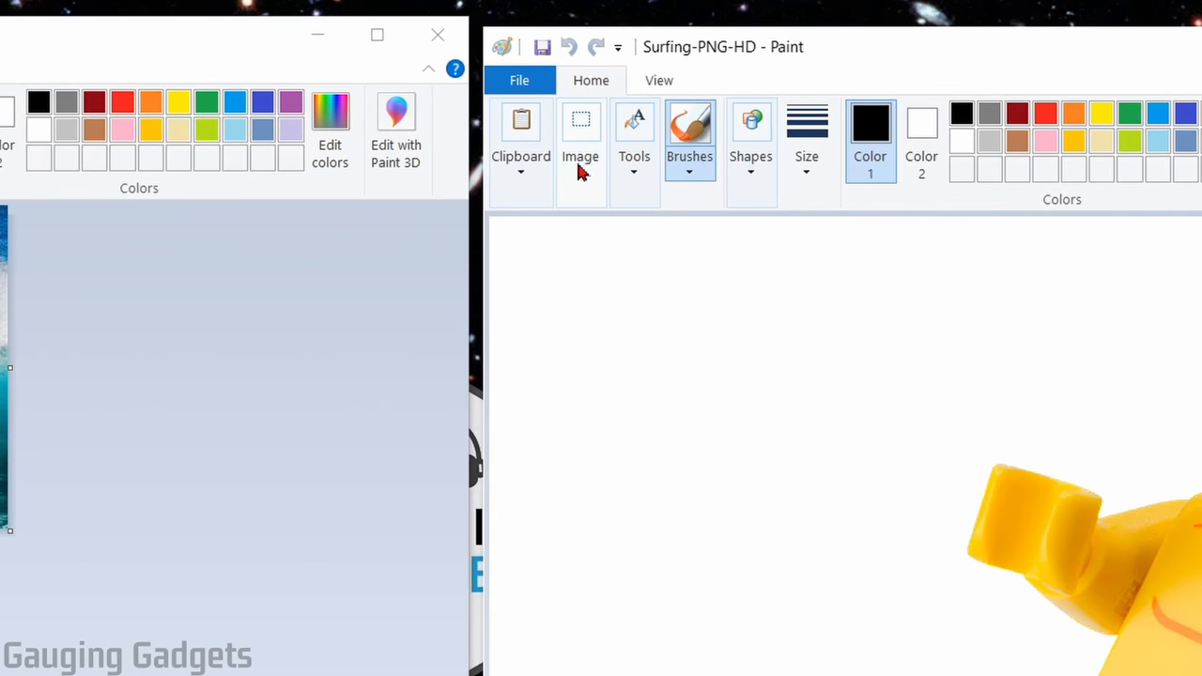
# Resize the surfer image to 20 percent horizontally, keeping aspect ratio (212 × 217 px)
pyautogui.click(580, 141)
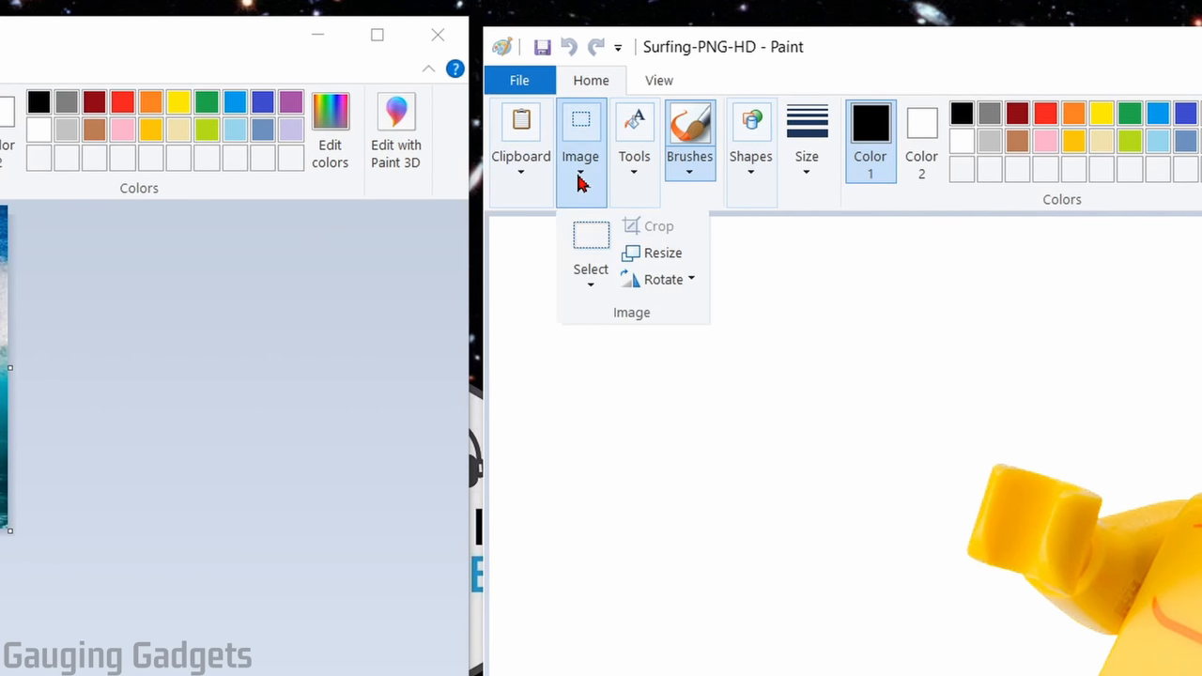
pyautogui.click(665, 253)
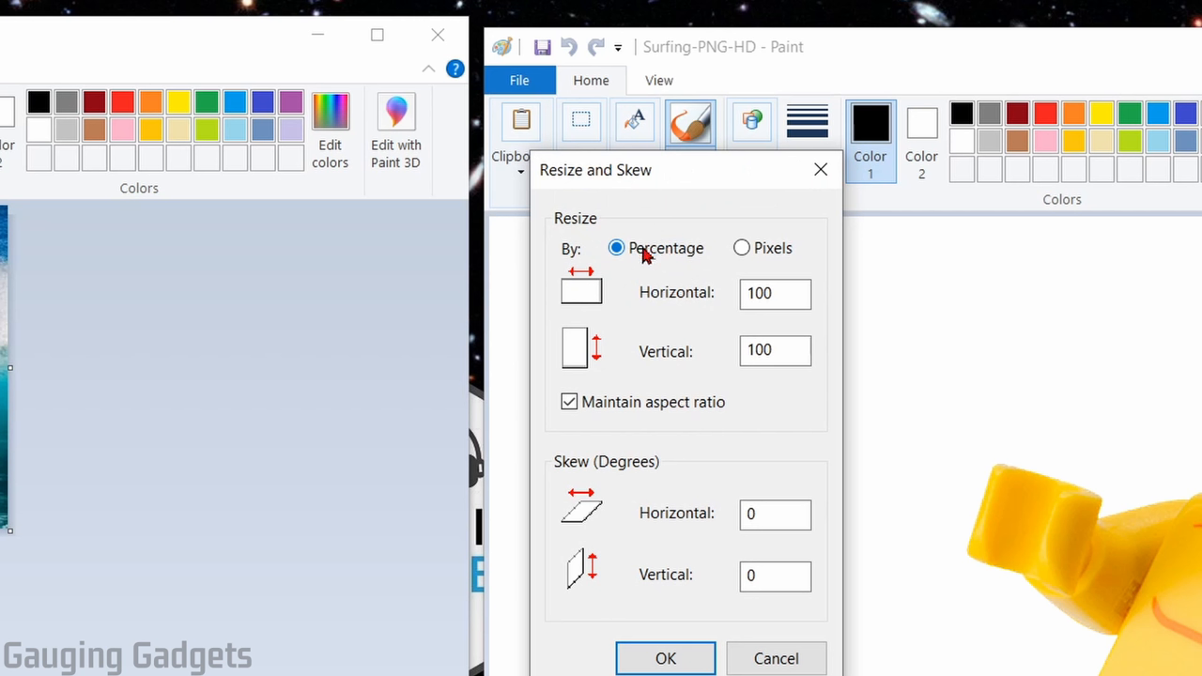
pyautogui.click(775, 293)
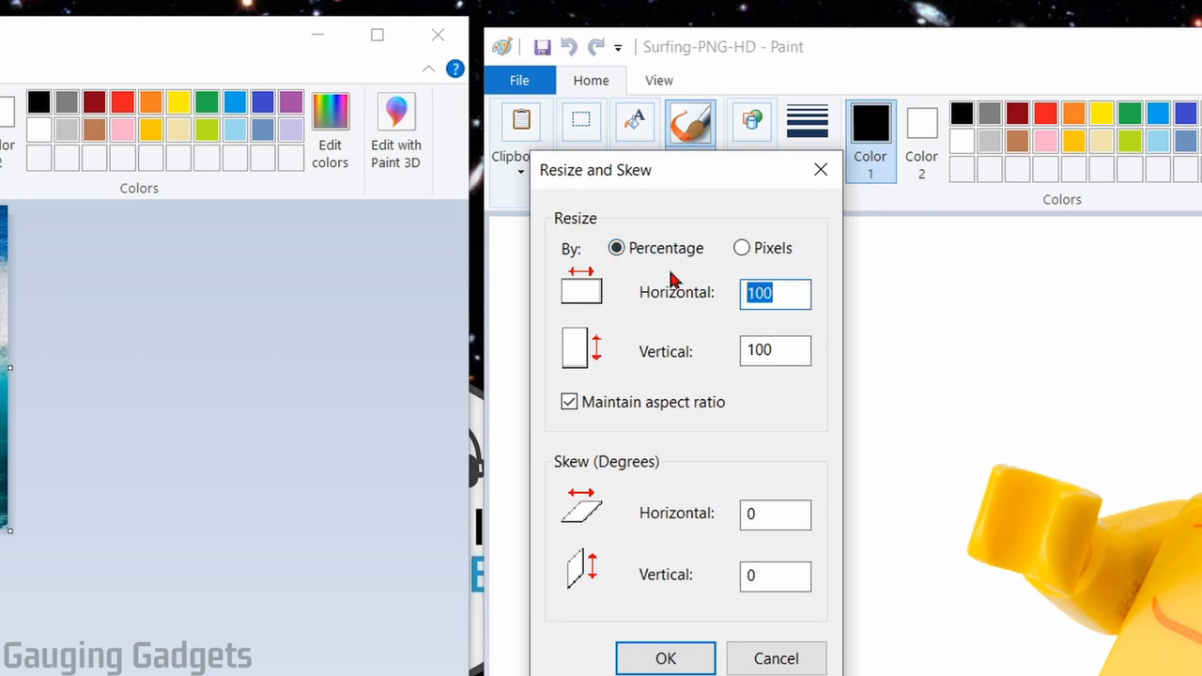
pyautogui.write('20')
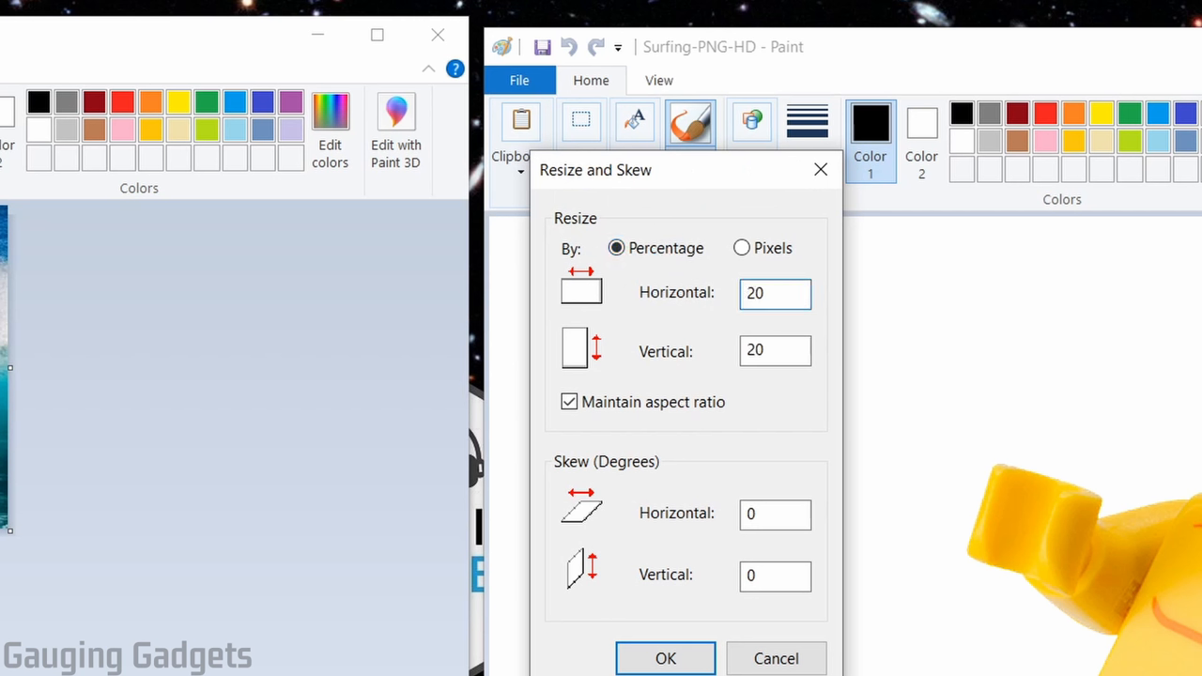
pyautogui.click(665, 658)
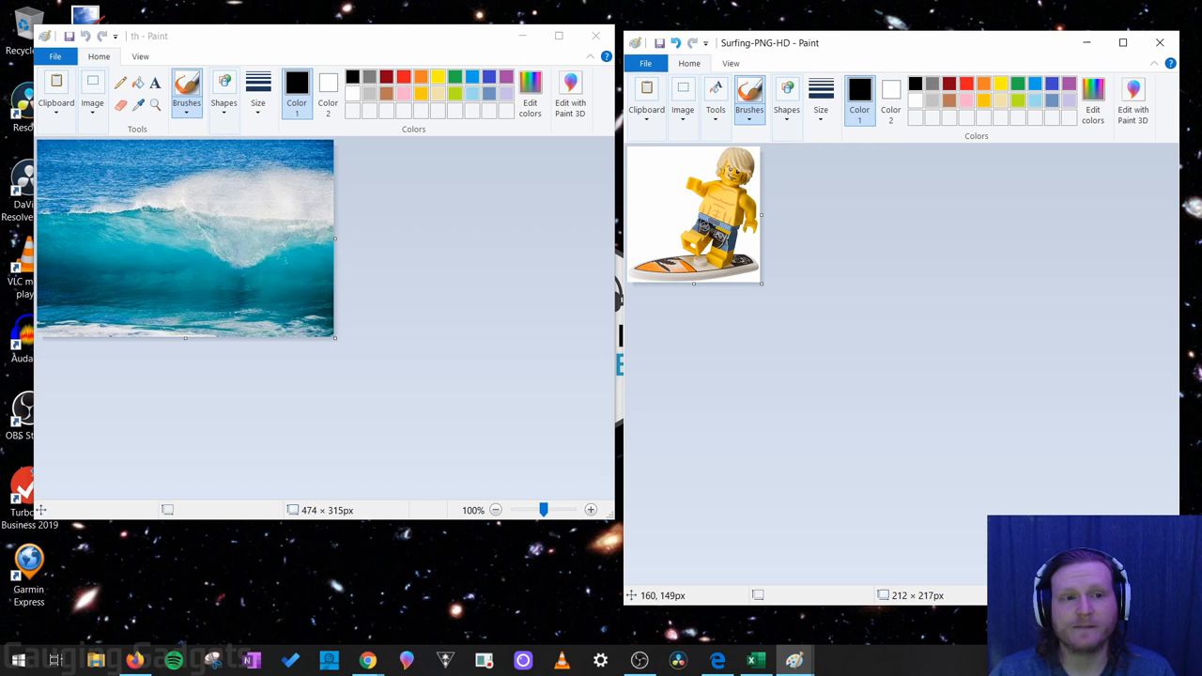
pyautogui.moveTo(645, 226)
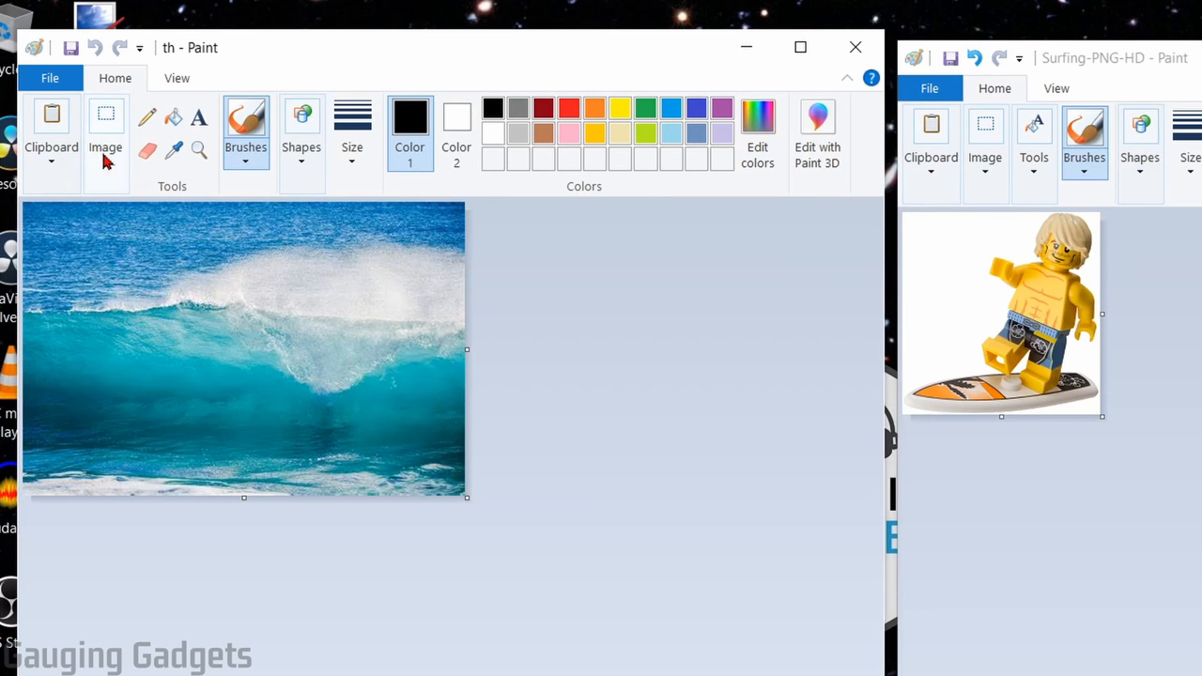
# Enable Transparent selection in the wave photo's Select options
pyautogui.click(105, 132)
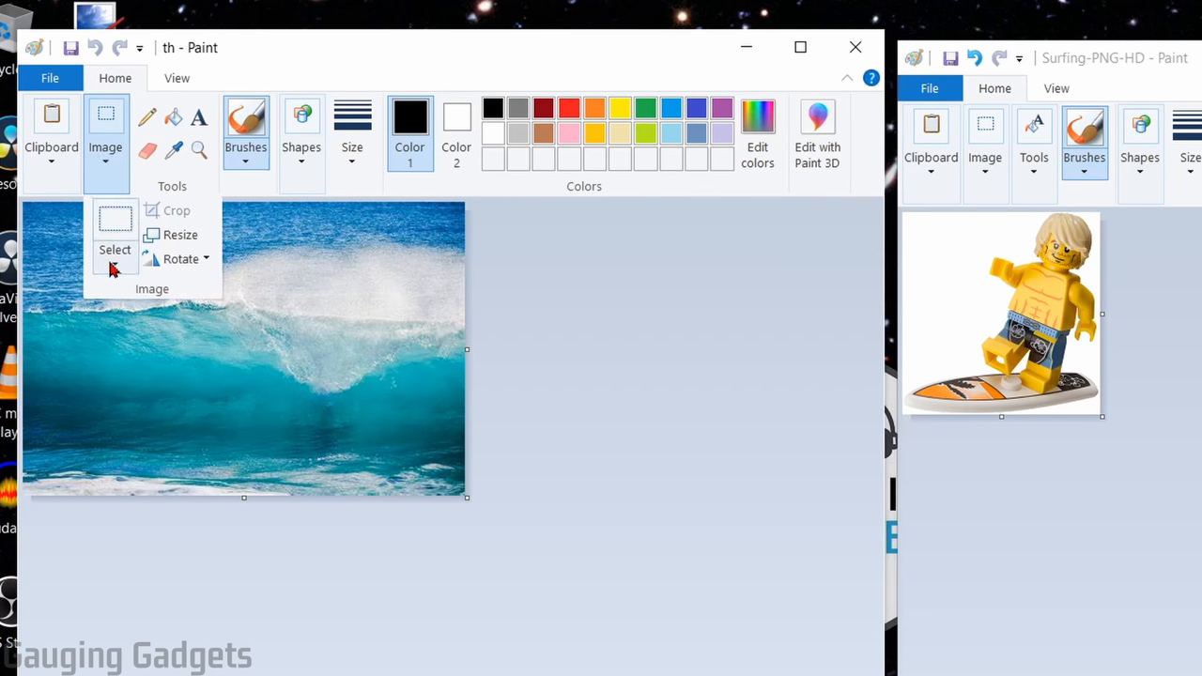
pyautogui.click(115, 254)
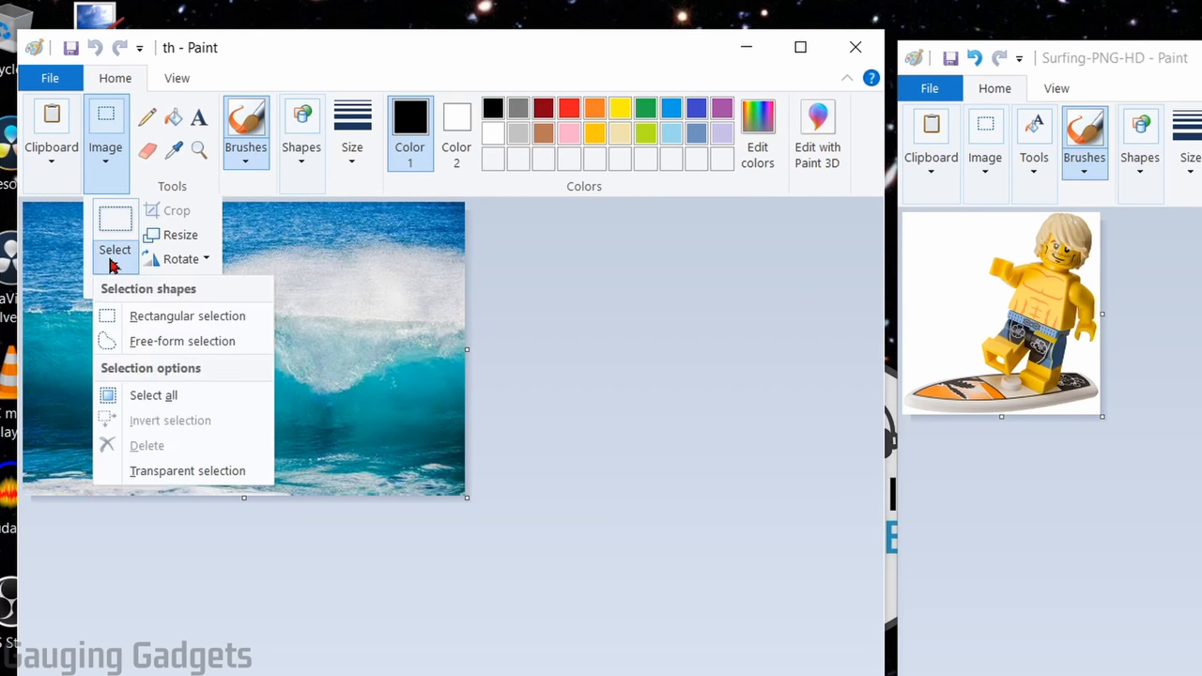
pyautogui.moveTo(187, 470)
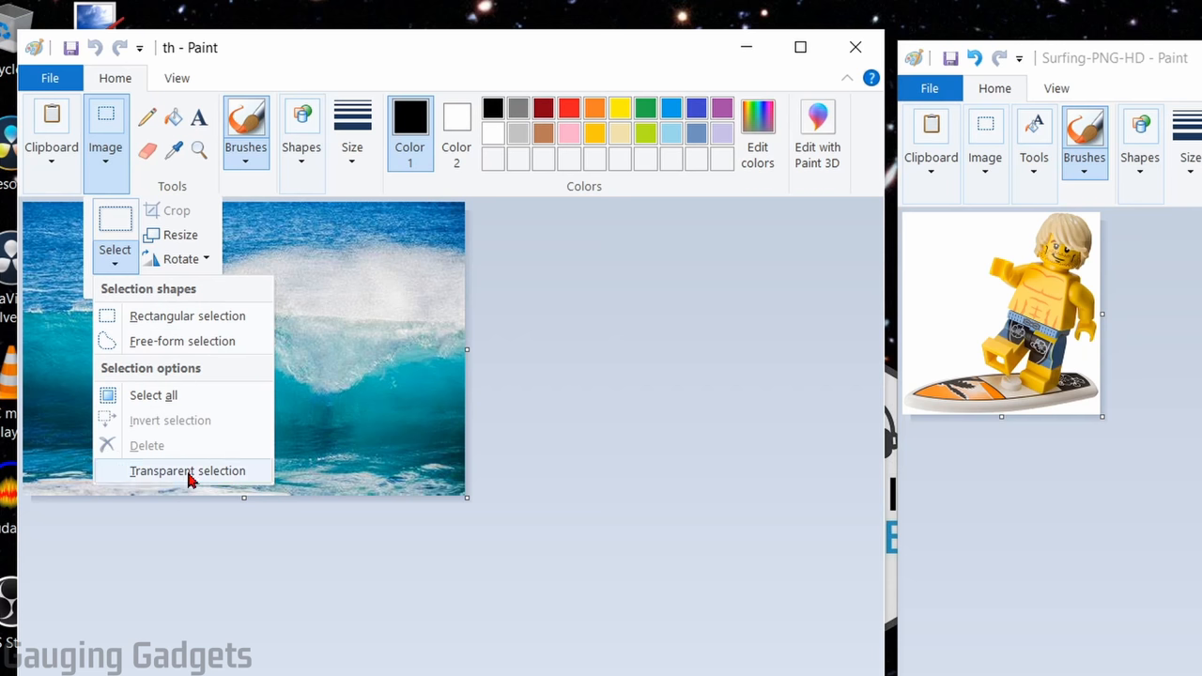
pyautogui.click(186, 470)
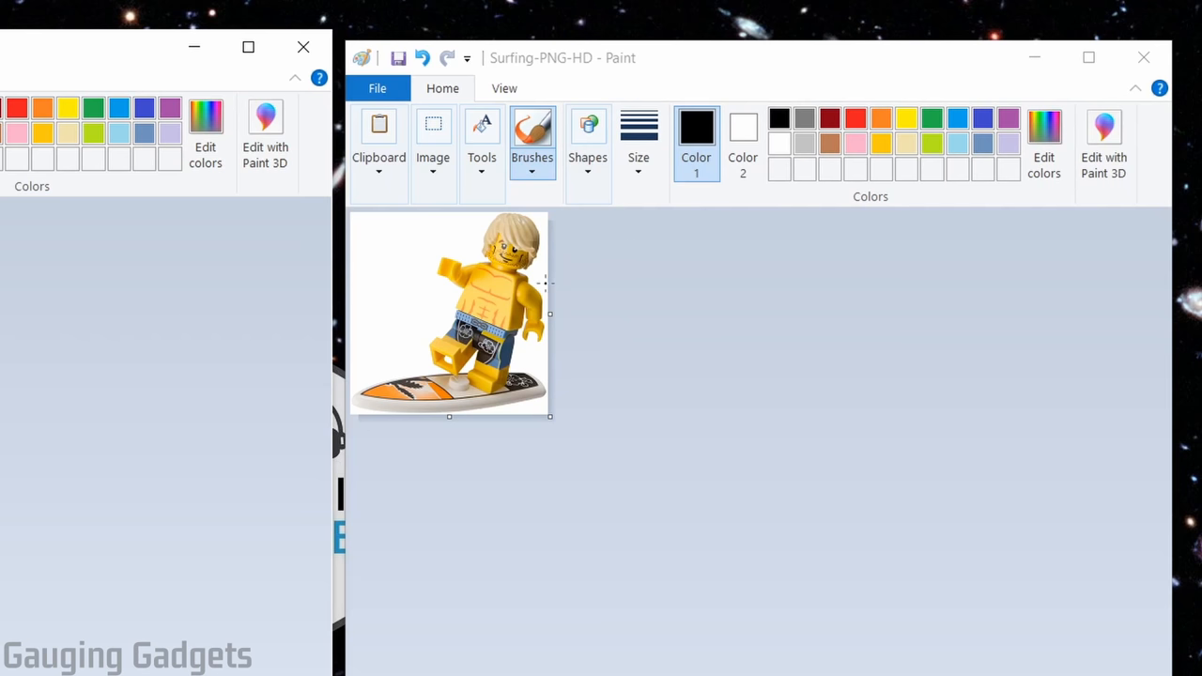
# Enable Transparent selection in the surfer picture's Select options
pyautogui.click(433, 141)
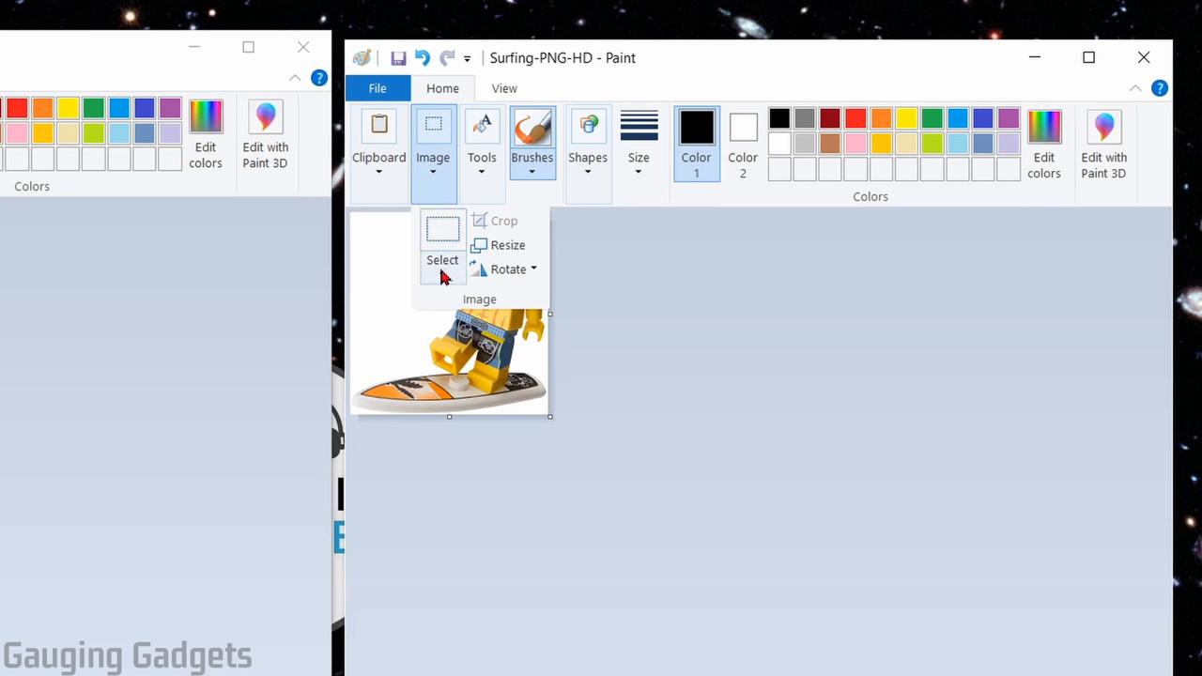
pyautogui.click(442, 260)
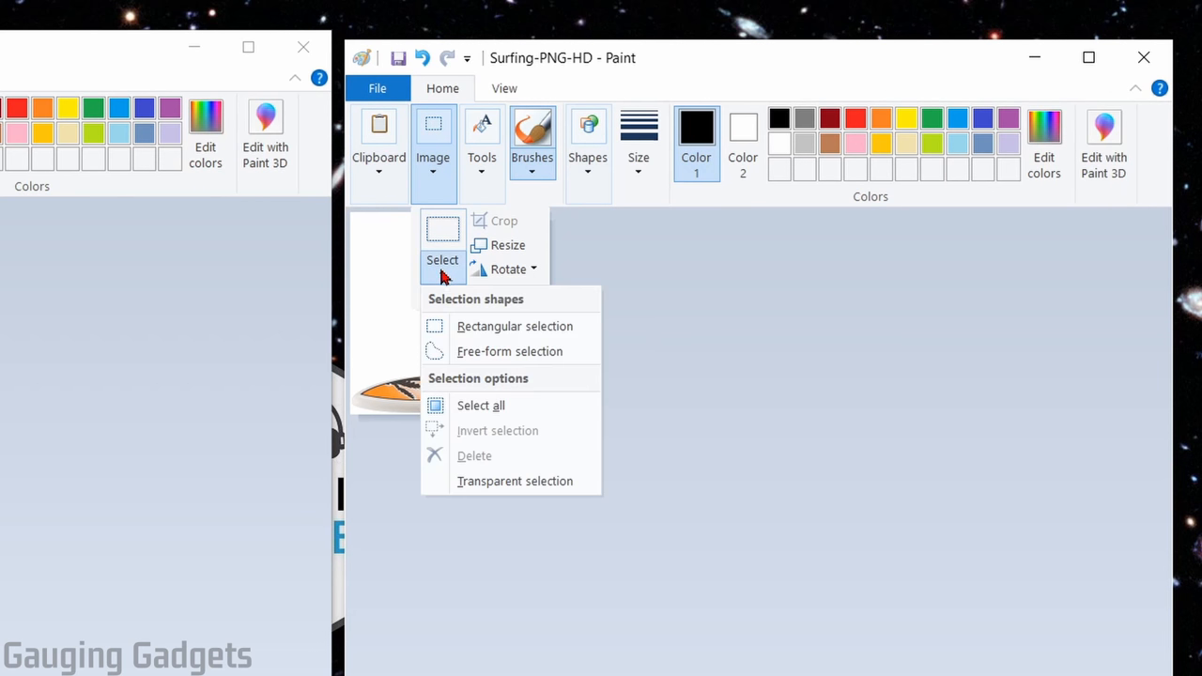
pyautogui.moveTo(504, 481)
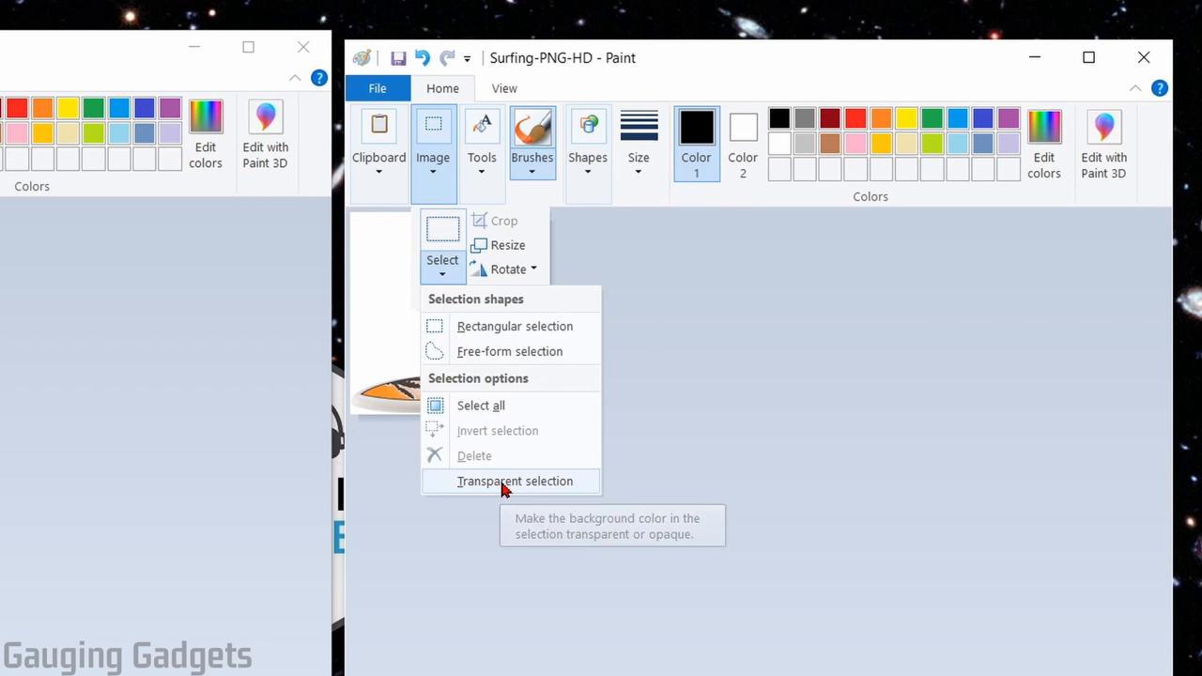
pyautogui.click(508, 481)
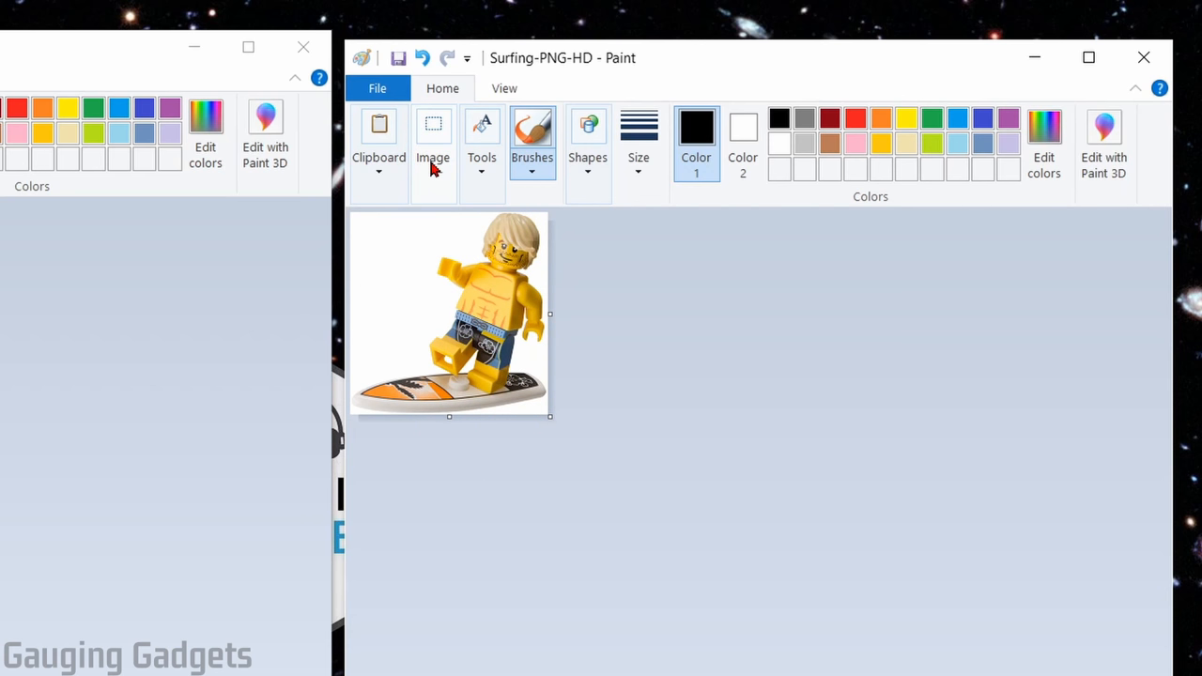
# Show the Image tools in the surfer window to begin selecting it
pyautogui.click(433, 141)
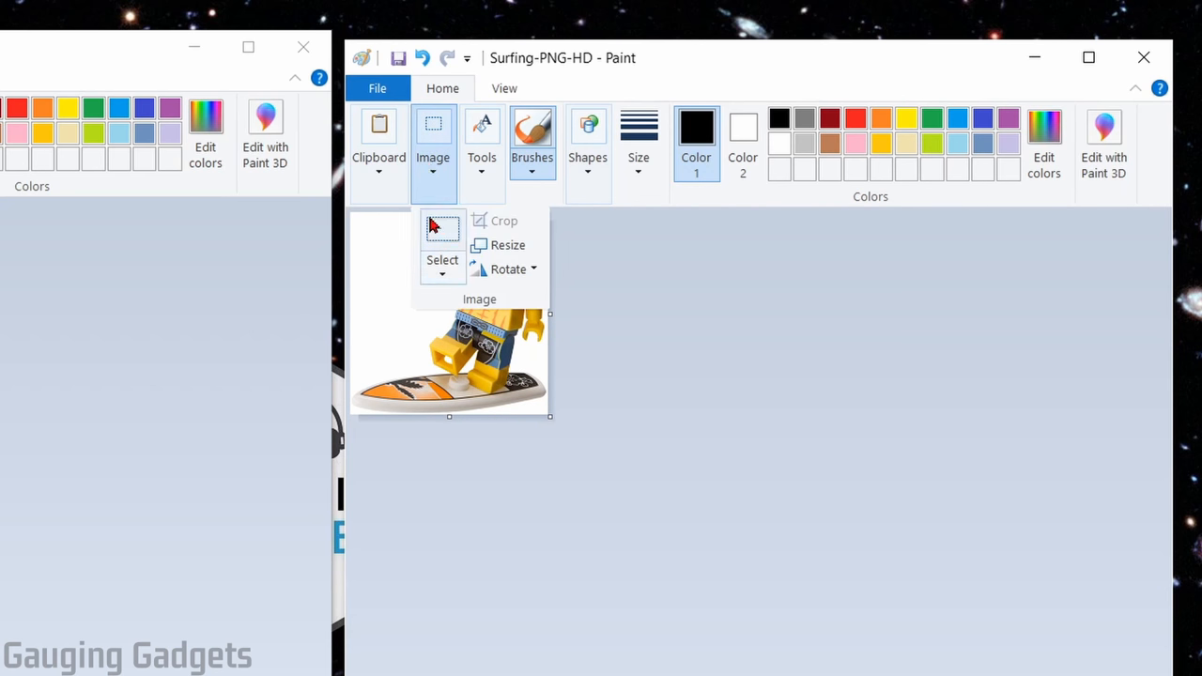
pyautogui.moveTo(442, 230)
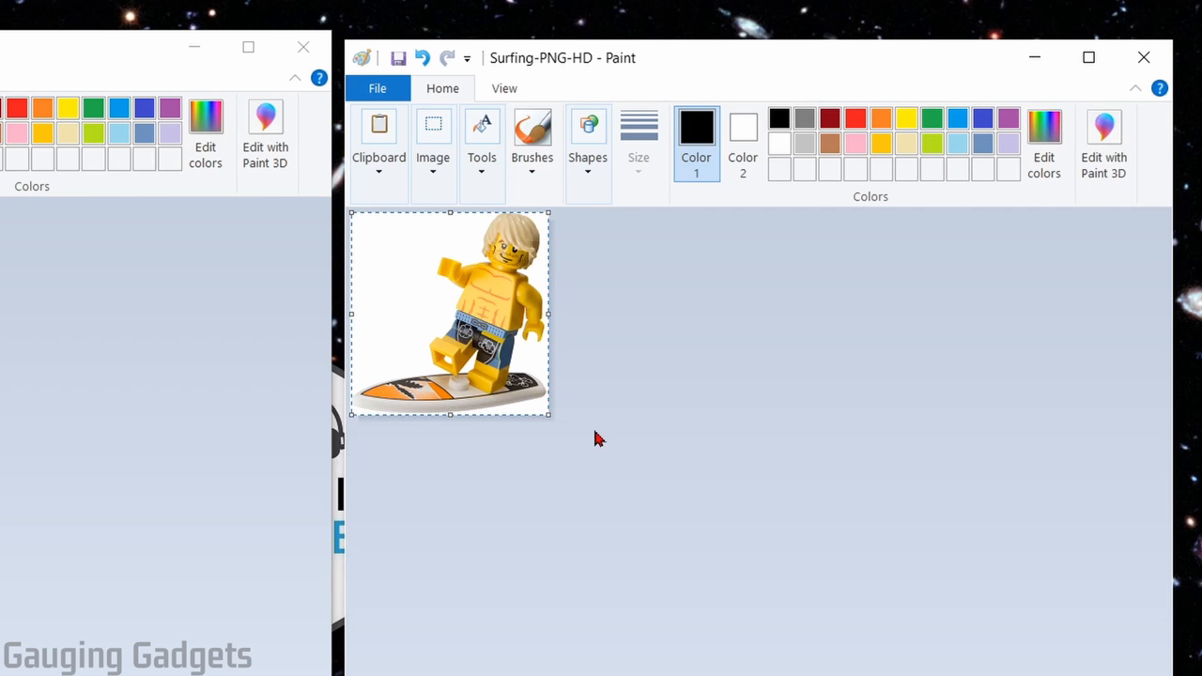
pyautogui.moveTo(437, 286)
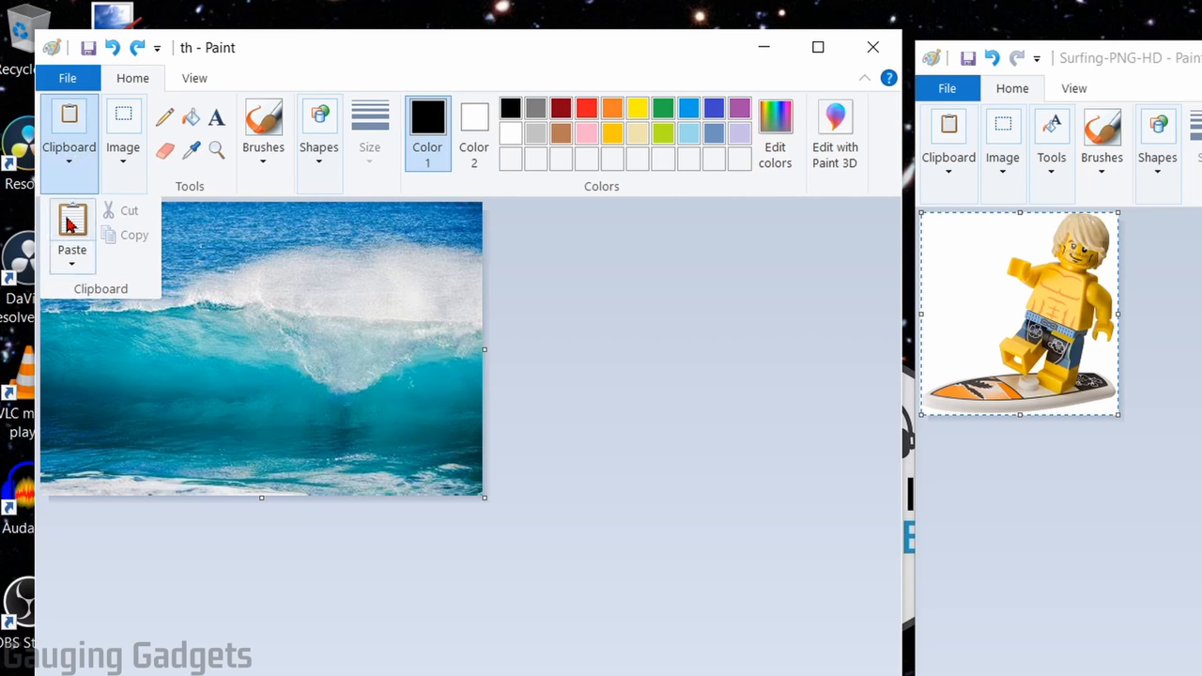
# Paste the copied Lego surfer onto the ocean wave photo
pyautogui.click(71, 221)
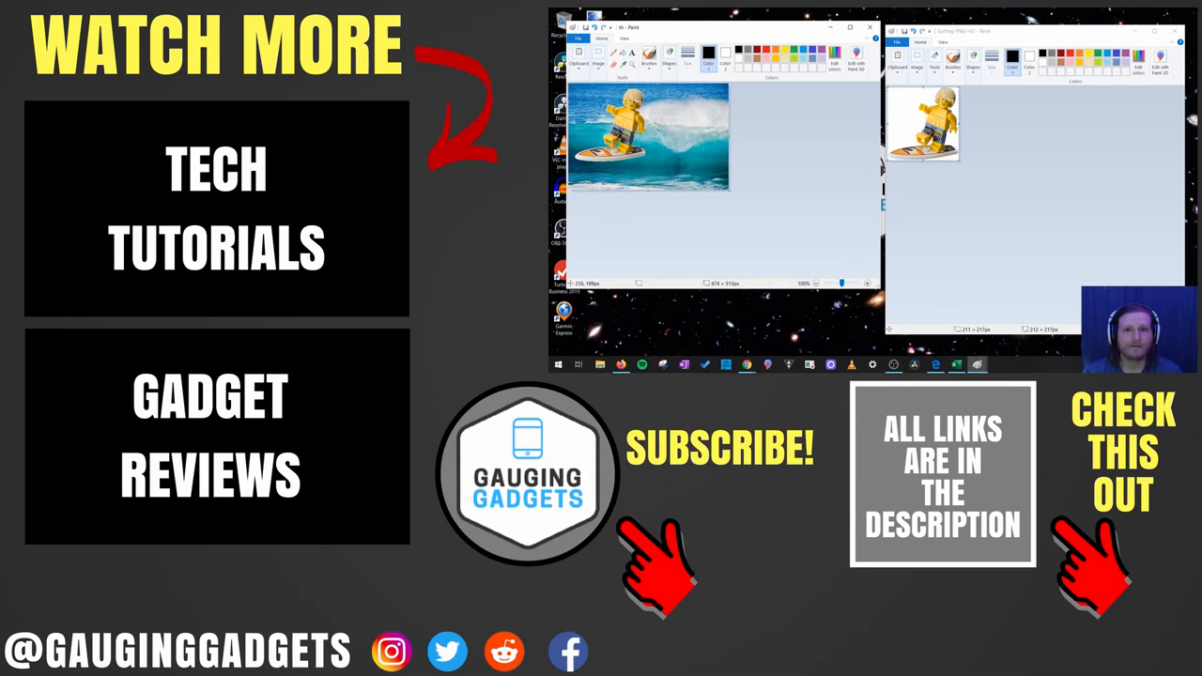
pyautogui.moveTo(649, 116)
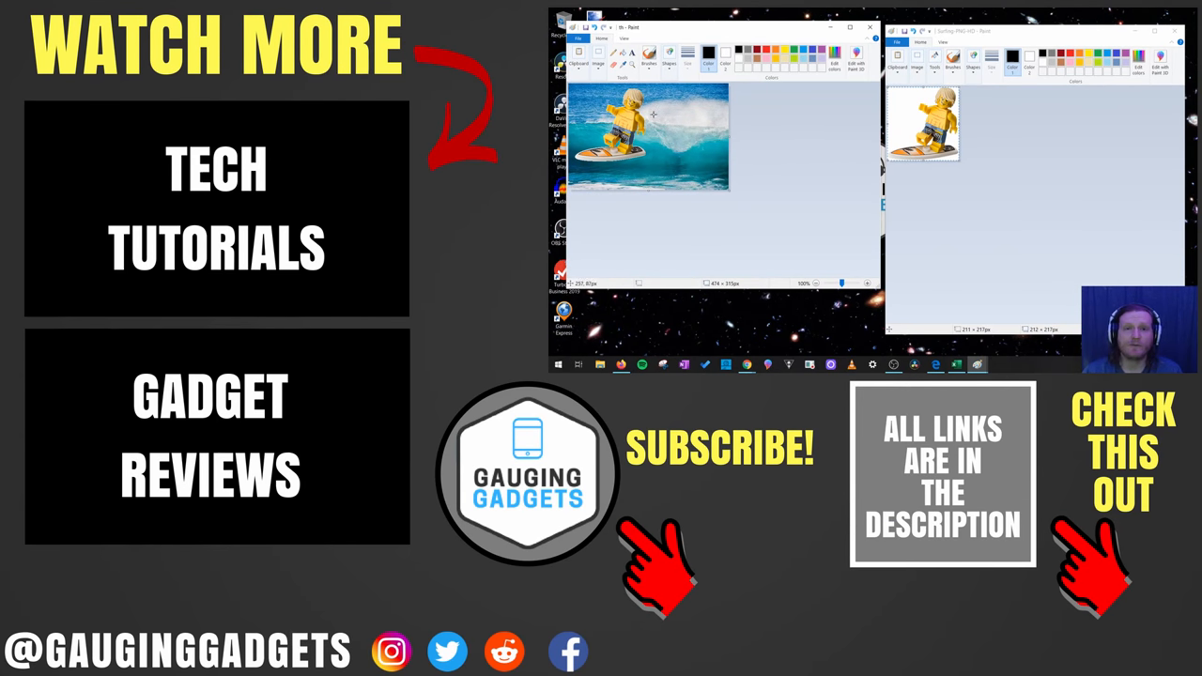